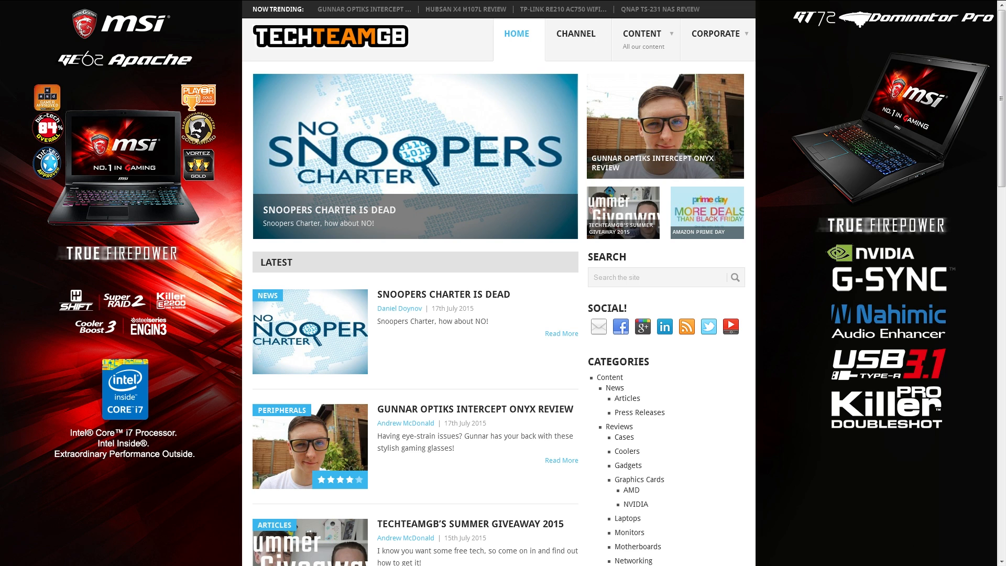
mouse_move(892, 295)
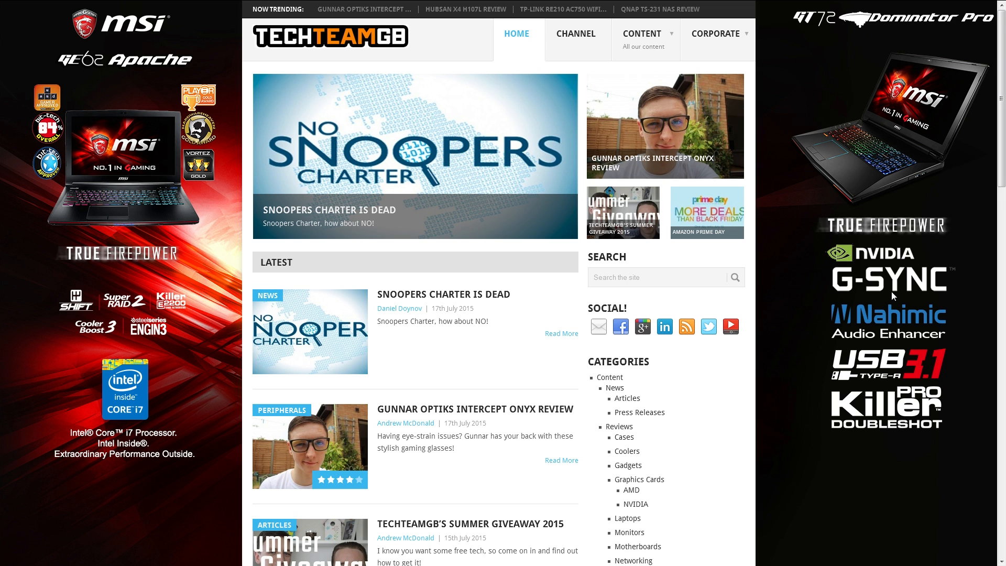
scroll(down, 3)
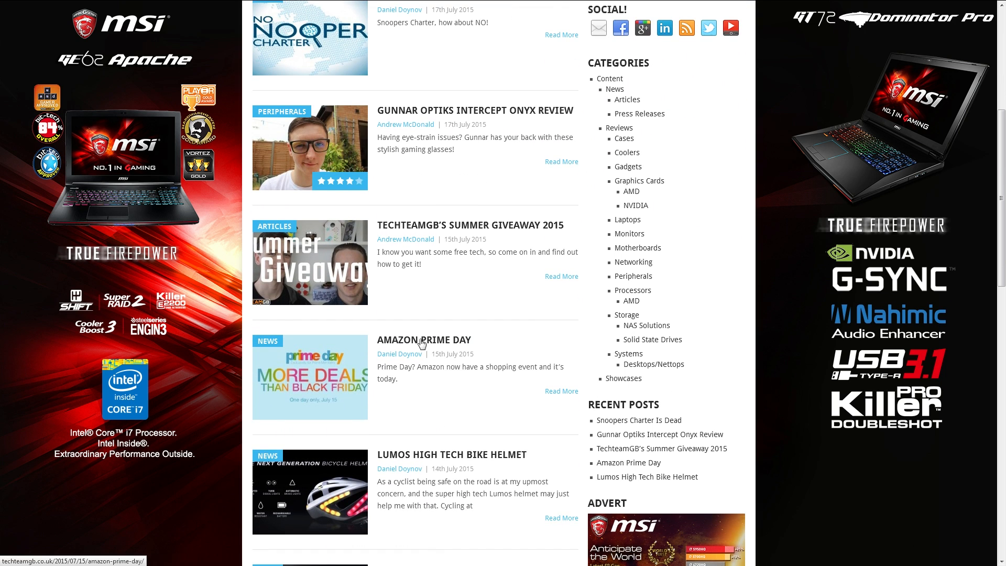